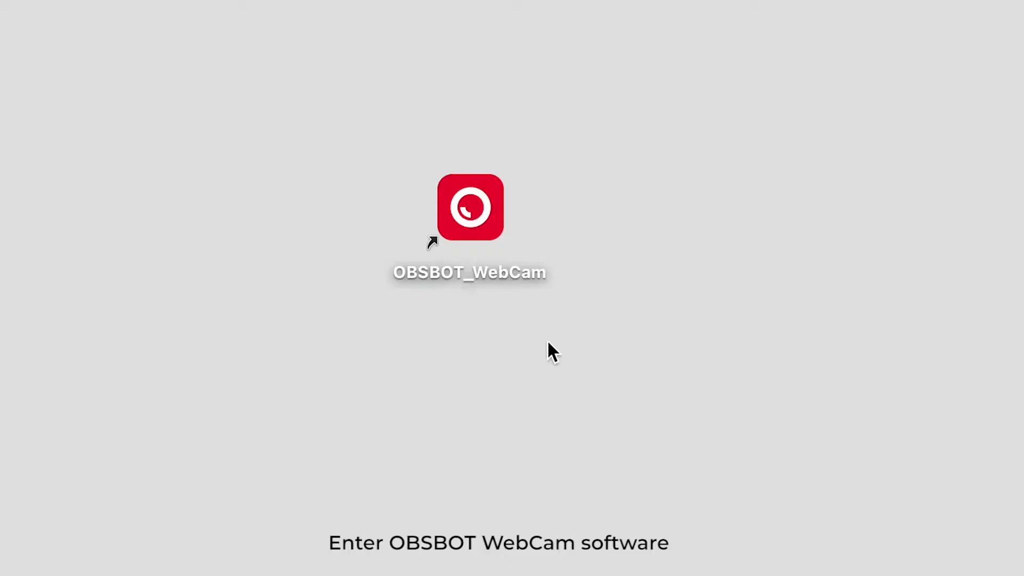
Launch the app from its desktop icon and make Meet 4K the active camera
double_click(471, 209)
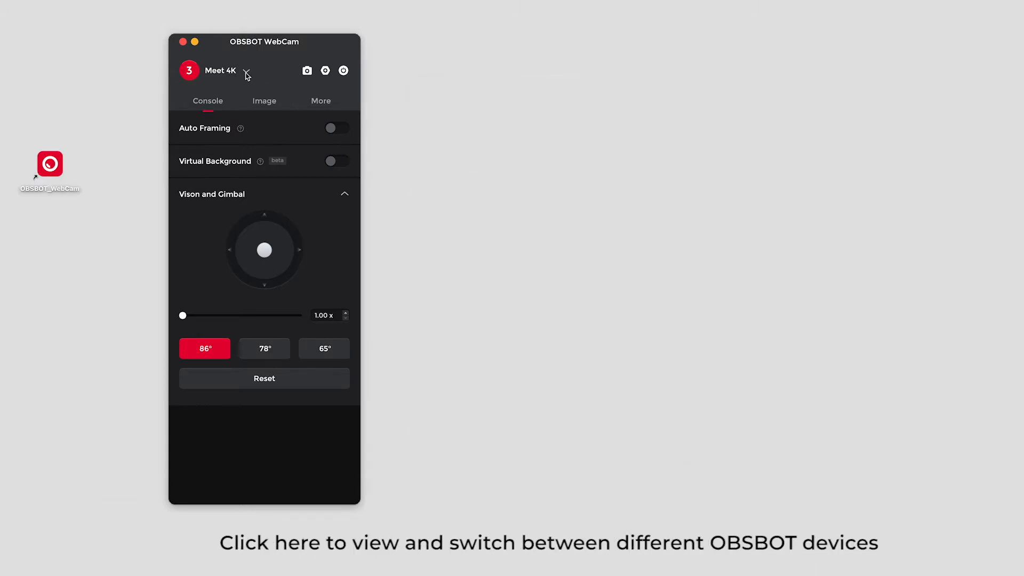
left_click(248, 70)
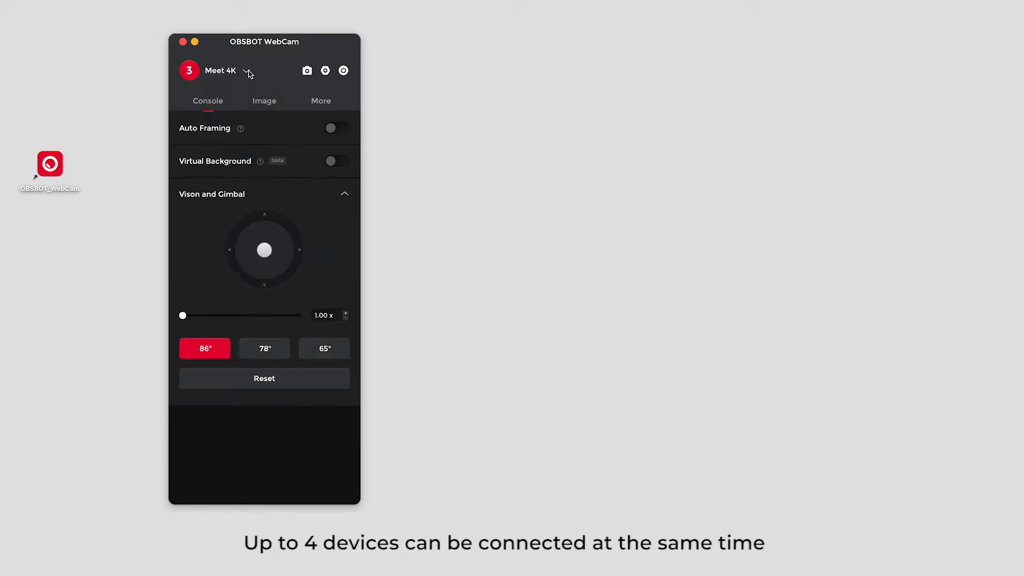
left_click(248, 73)
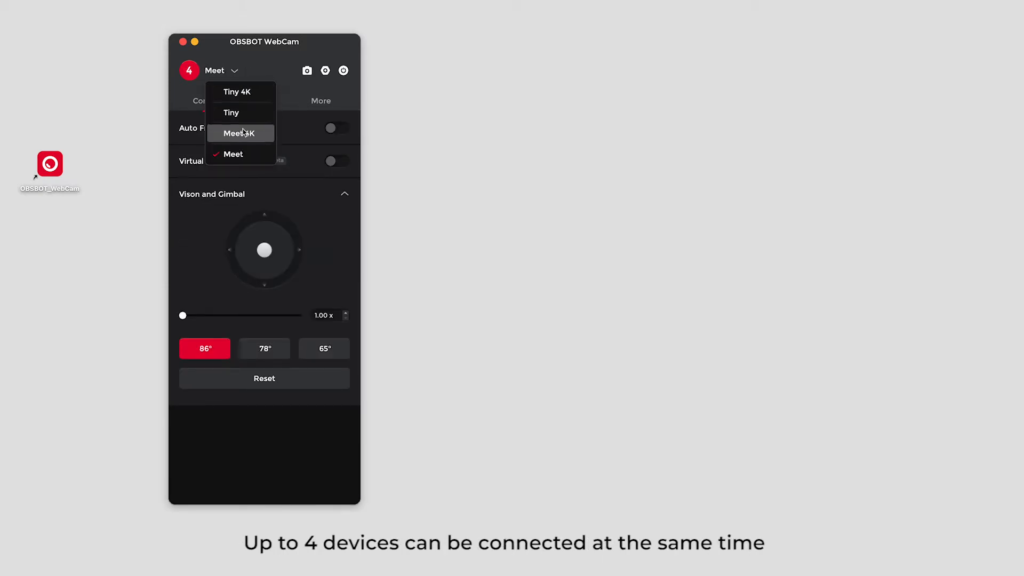
left_click(239, 133)
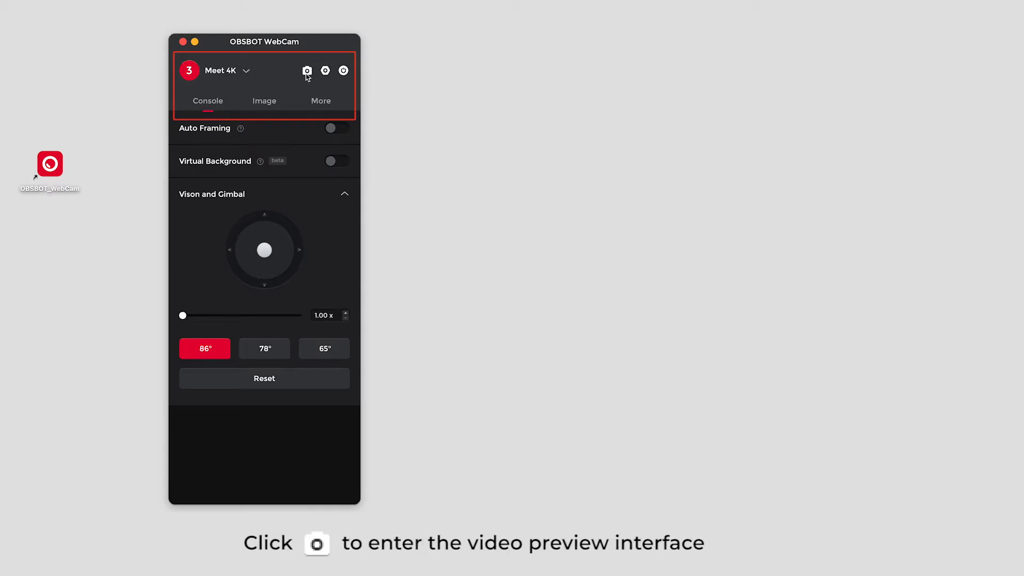
Show the Meet 4K live preview and reach the folder with the saved recording and screenshot
left_click(308, 71)
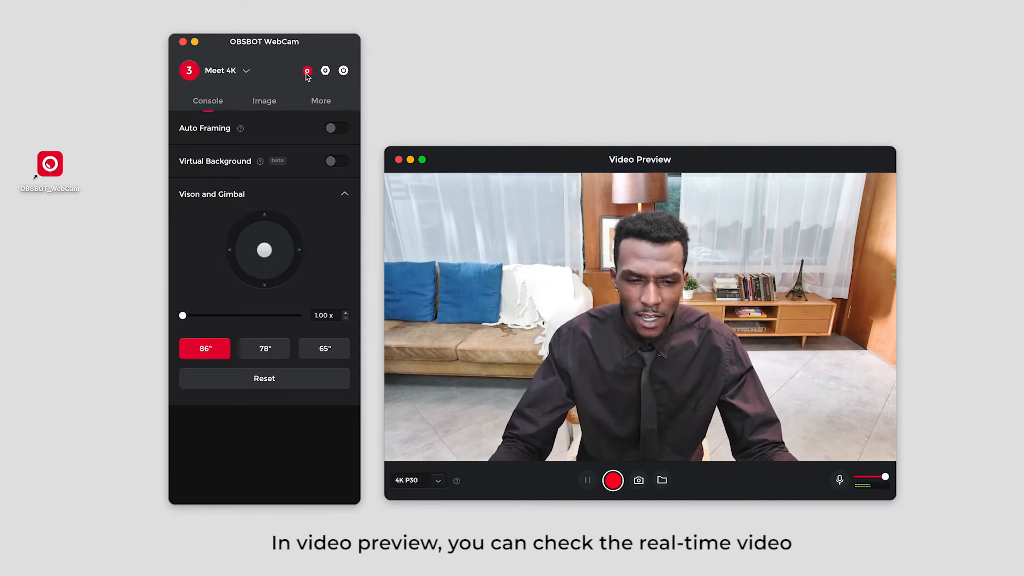
left_click(439, 480)
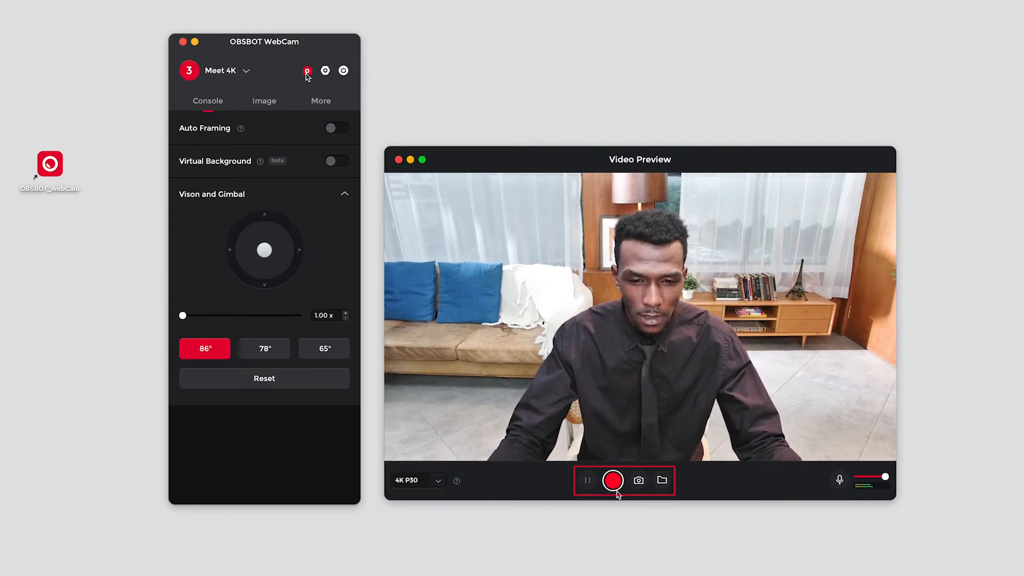
left_click(614, 480)
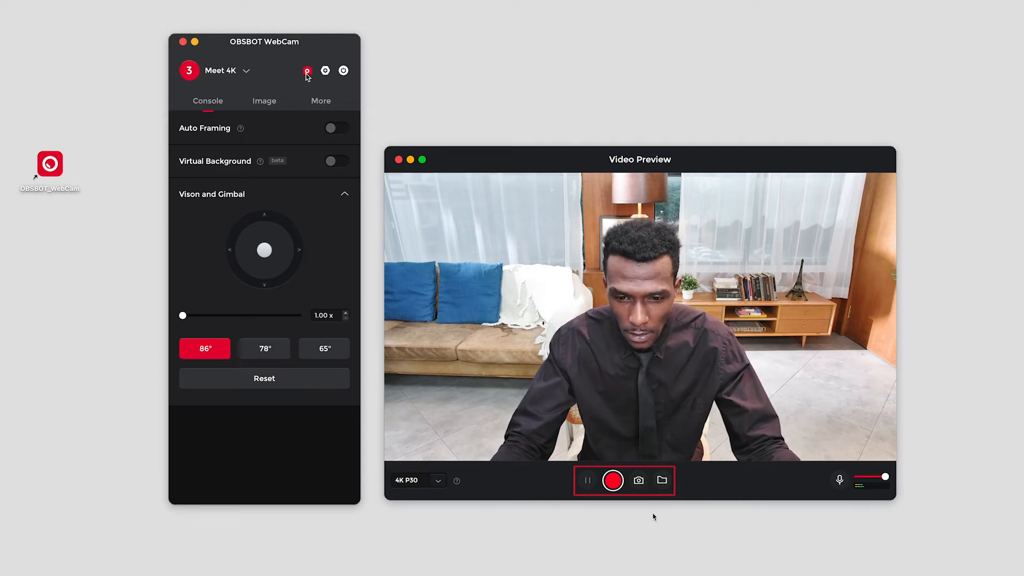
left_click(663, 480)
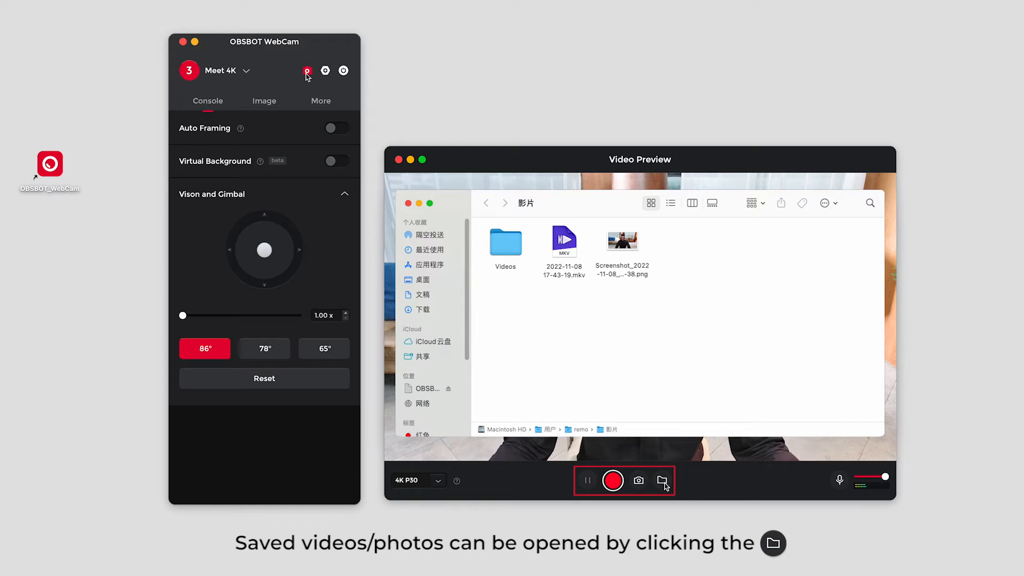
Close the preview, put the Meet 4K to sleep and wake it so its console returns
left_click(324, 71)
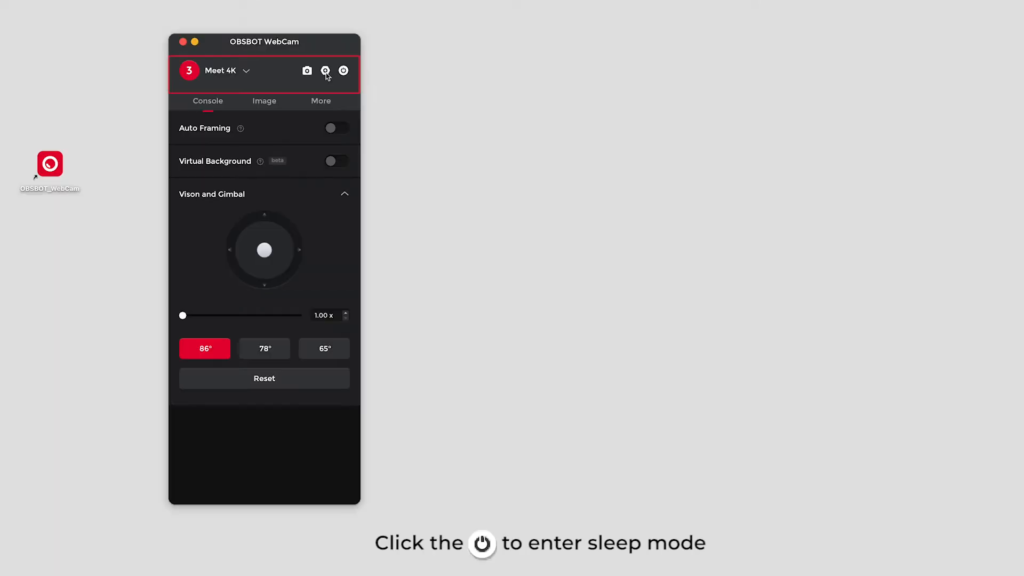
left_click(343, 70)
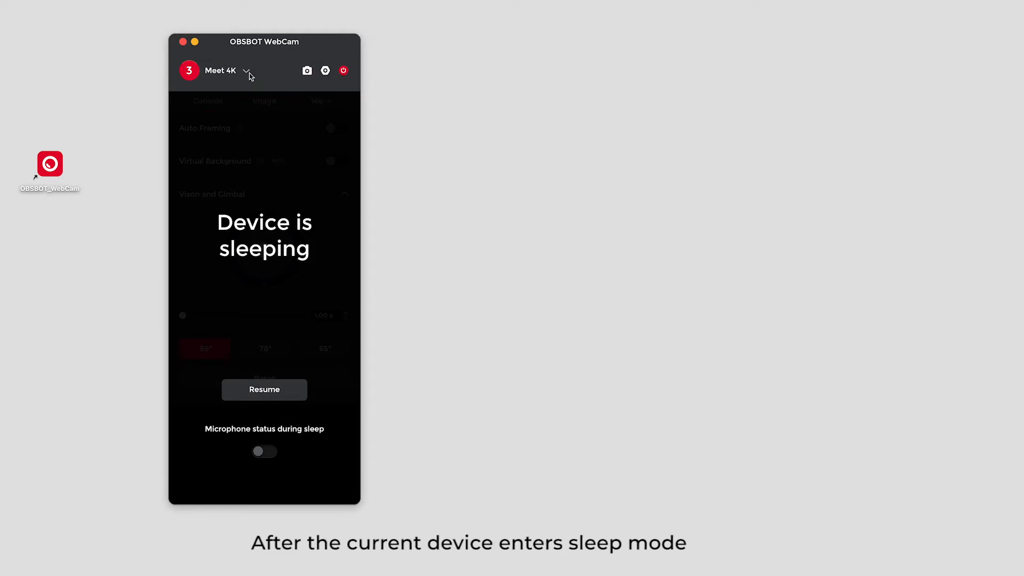
left_click(251, 71)
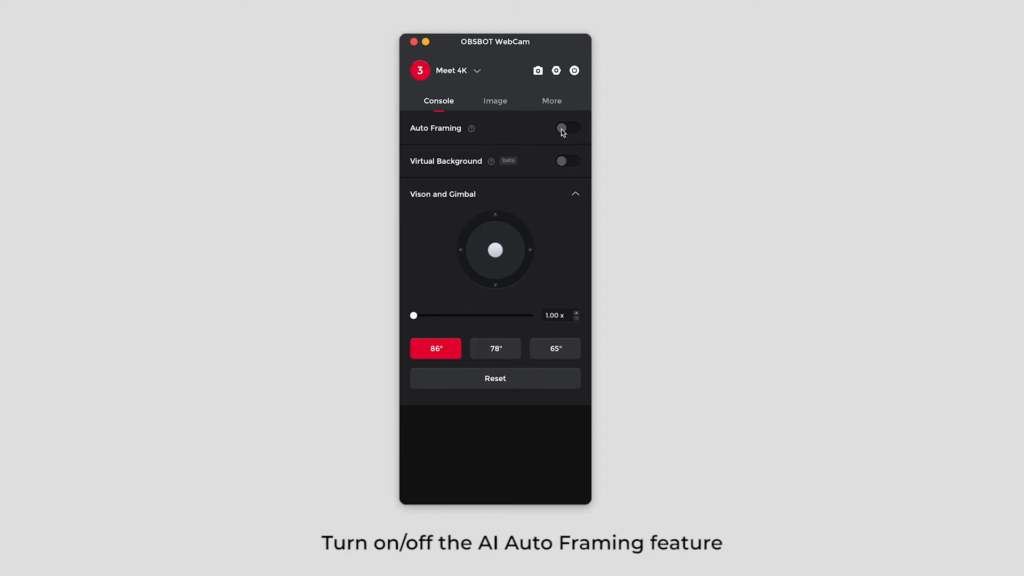
Enable Virtual Background and raise the blur level to 100%
left_click(566, 129)
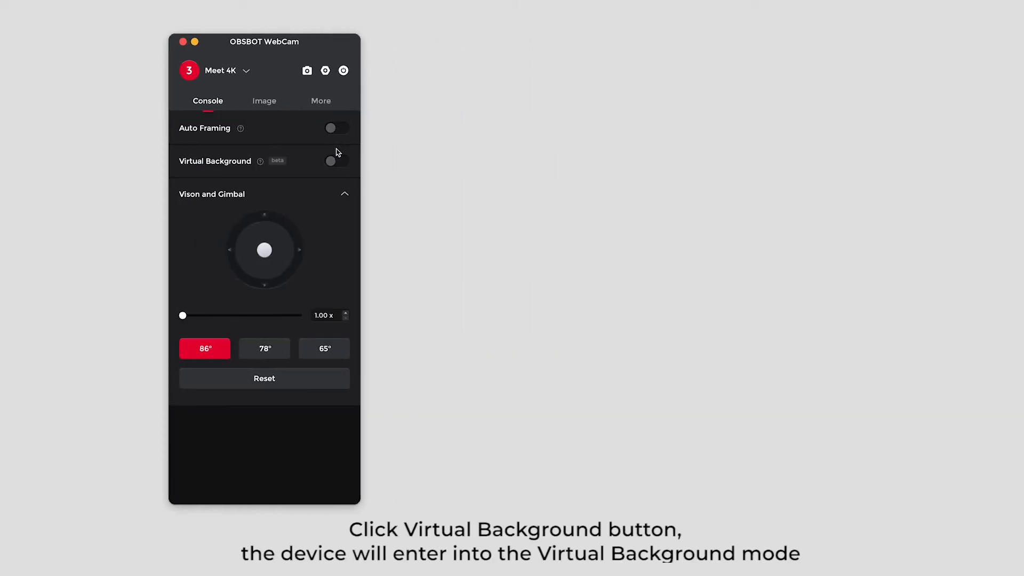
left_click(337, 161)
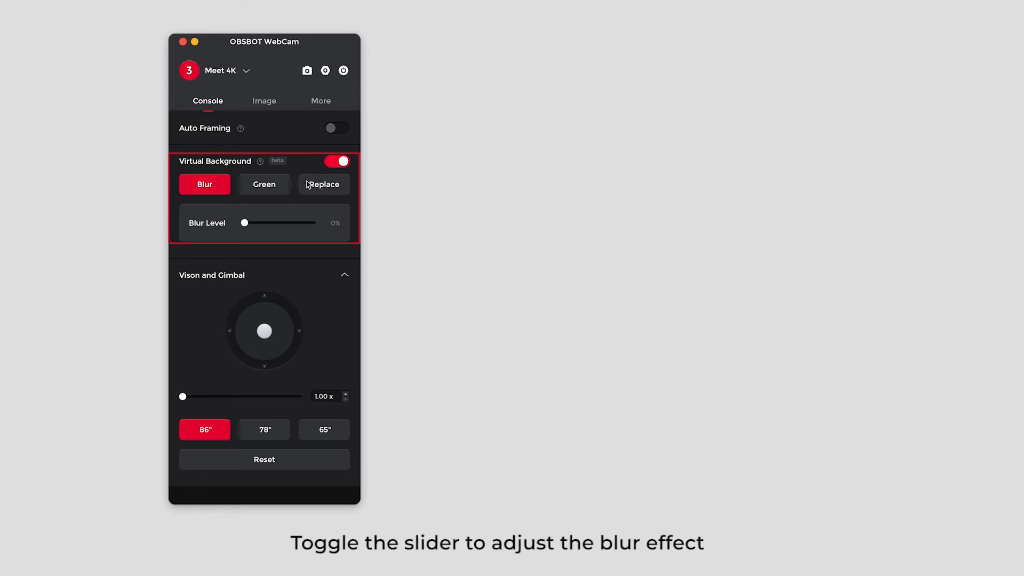
left_click_drag(245, 223, 277, 223)
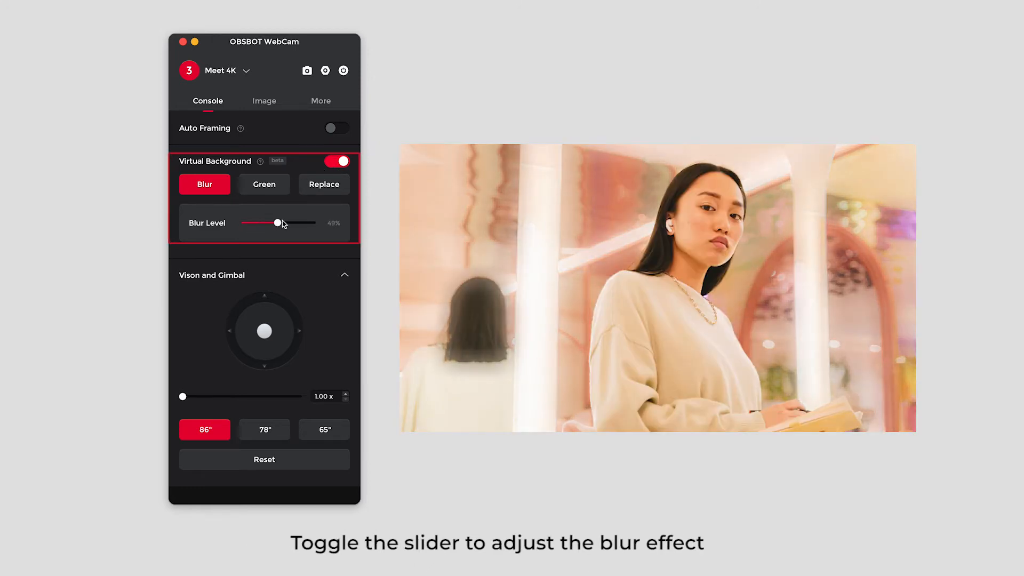
left_click_drag(277, 223, 313, 223)
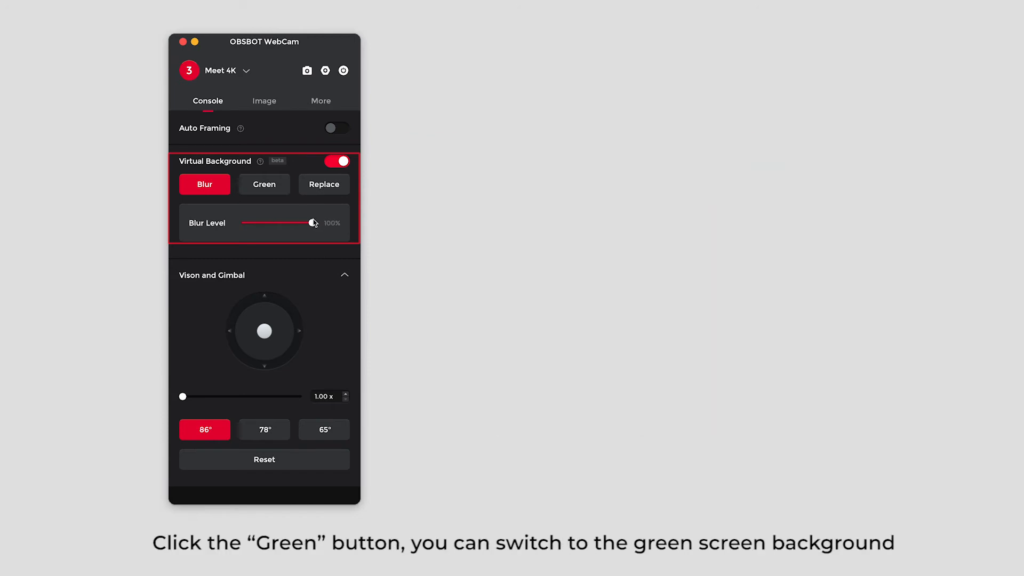
Switch to green-screen mode, try the blue backdrop, then settle on green
left_click(265, 184)
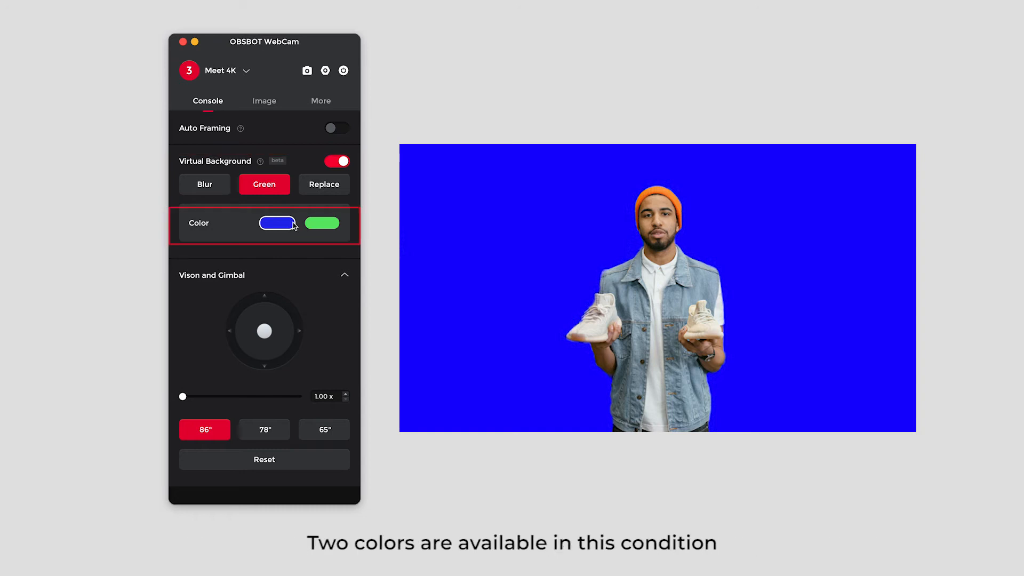
left_click(322, 223)
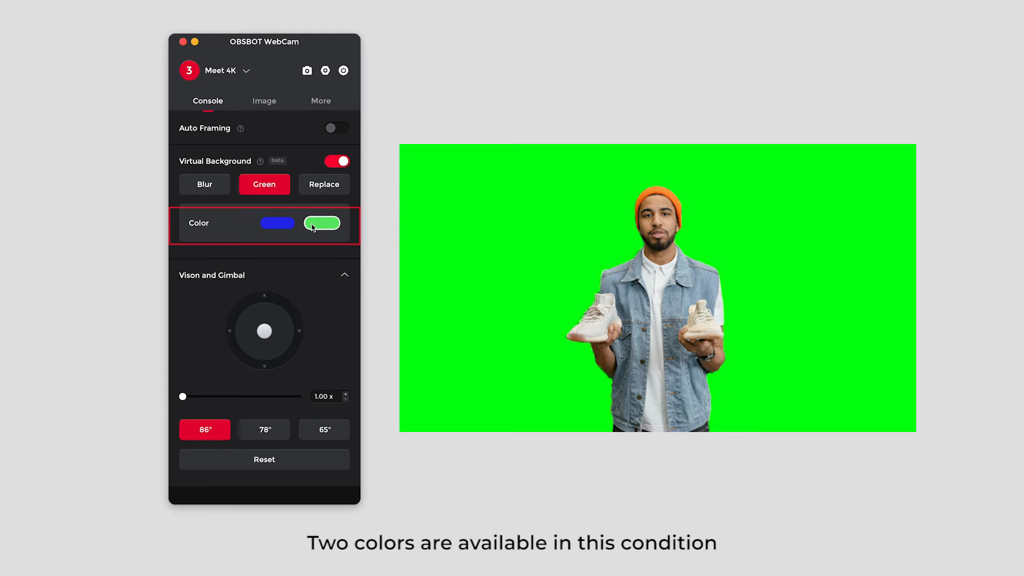
left_click(324, 184)
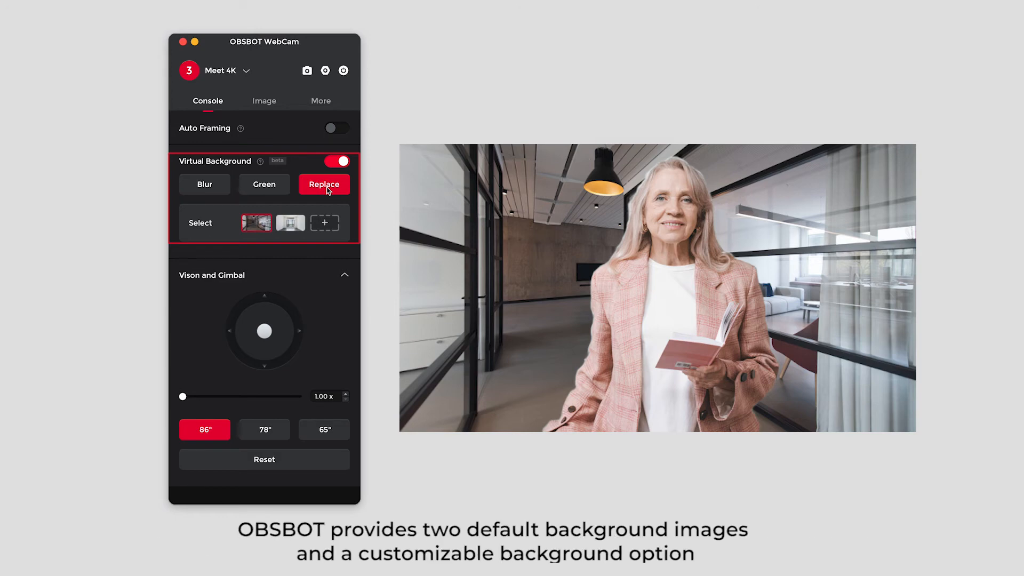
Upload a JPG from Downloads as a custom background and delete it again
left_click(324, 223)
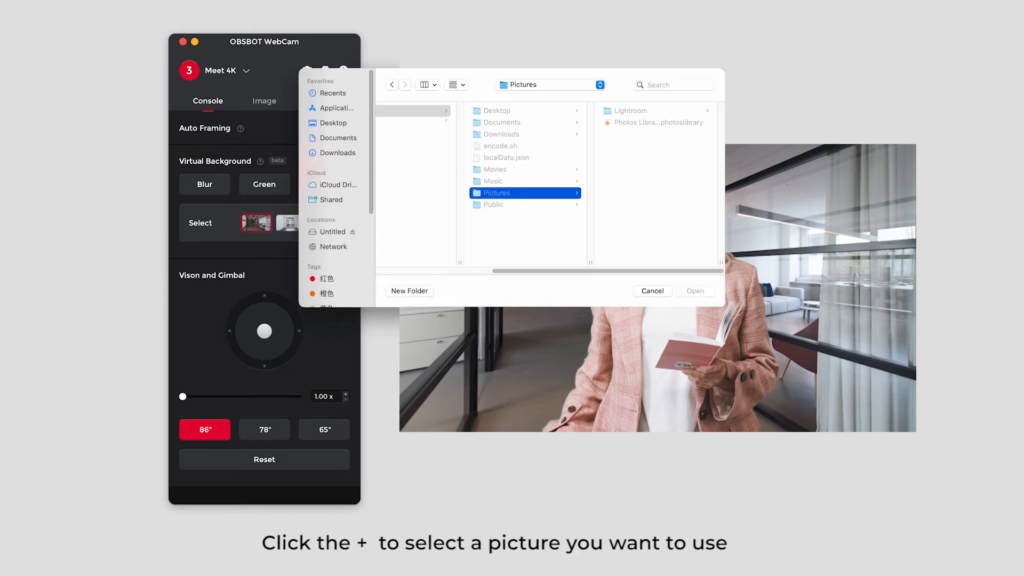
left_click(337, 154)
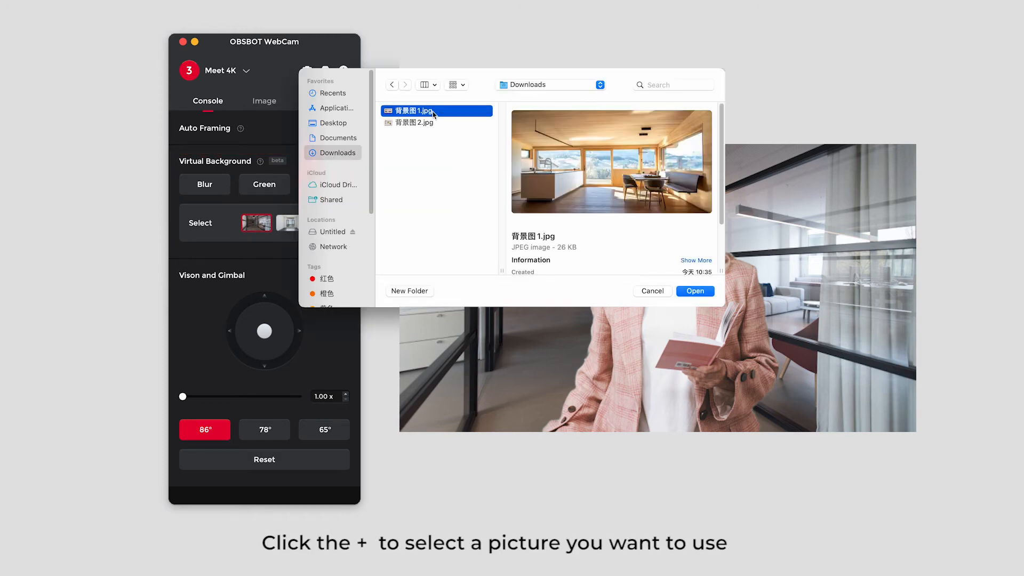
left_click(695, 291)
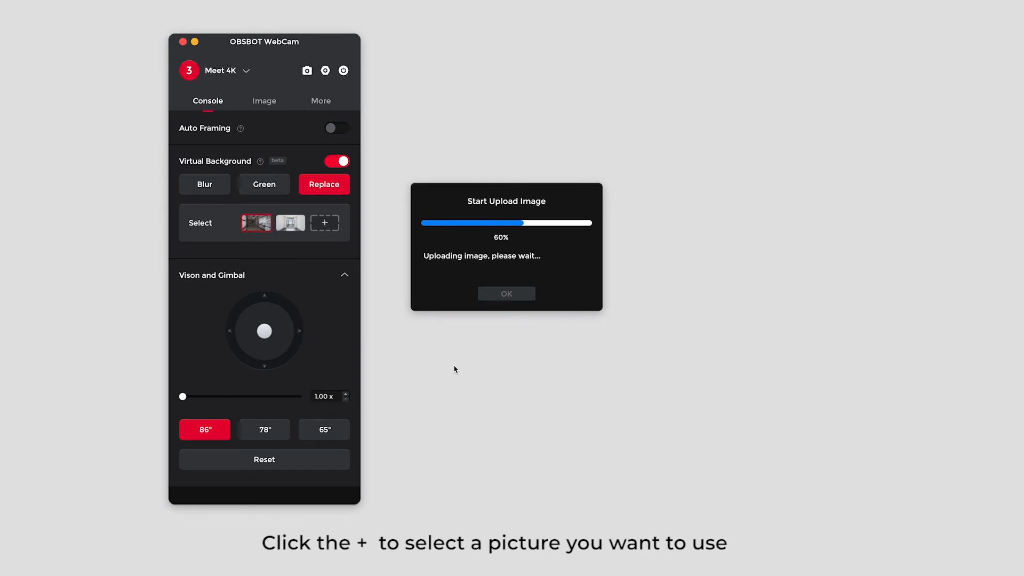
right_click(555, 223)
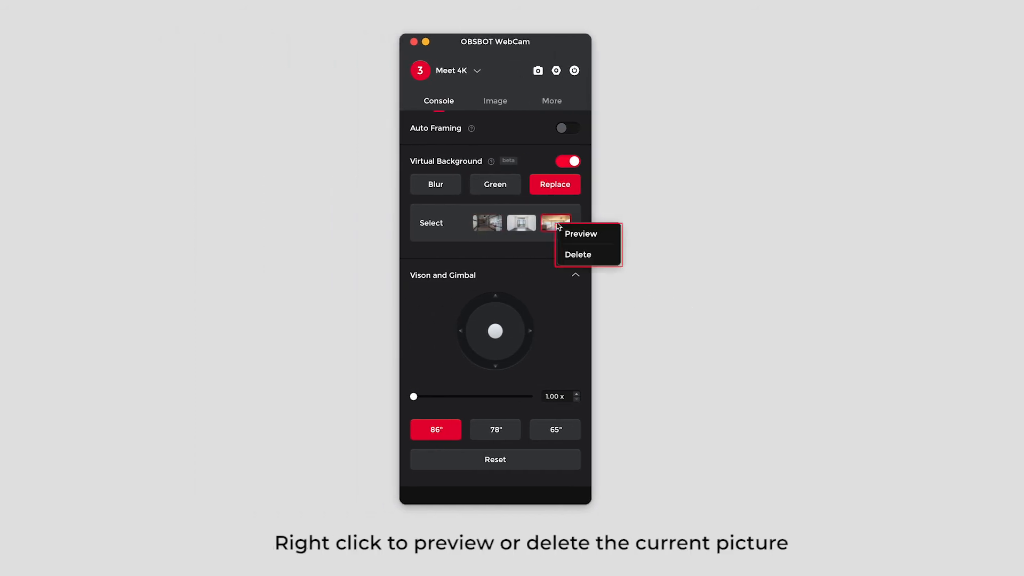
mouse_move(581, 234)
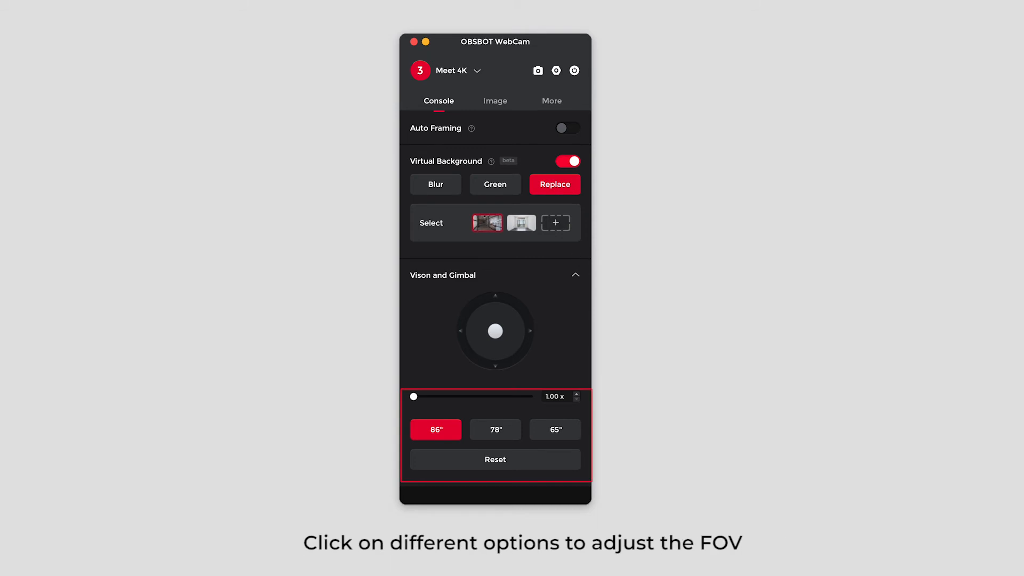
Try 78° and 65° fields of view, then reset to the default 86° framing
left_click(495, 428)
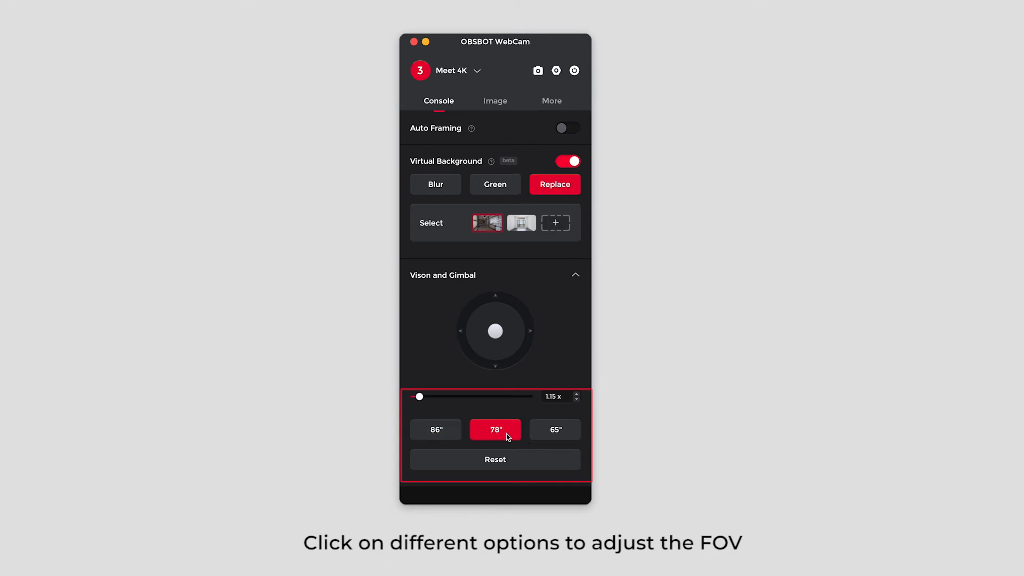
left_click(554, 429)
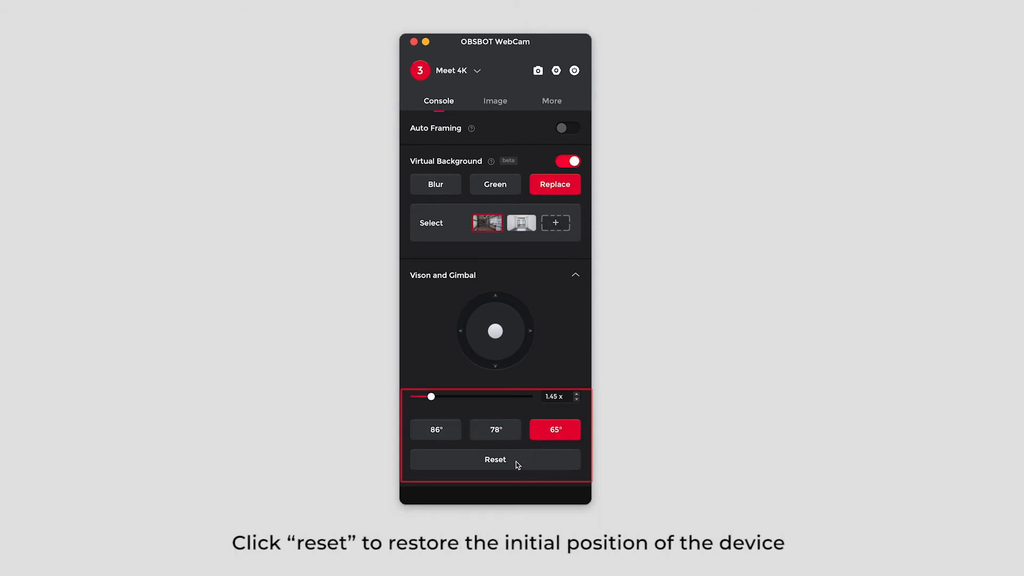
left_click(495, 459)
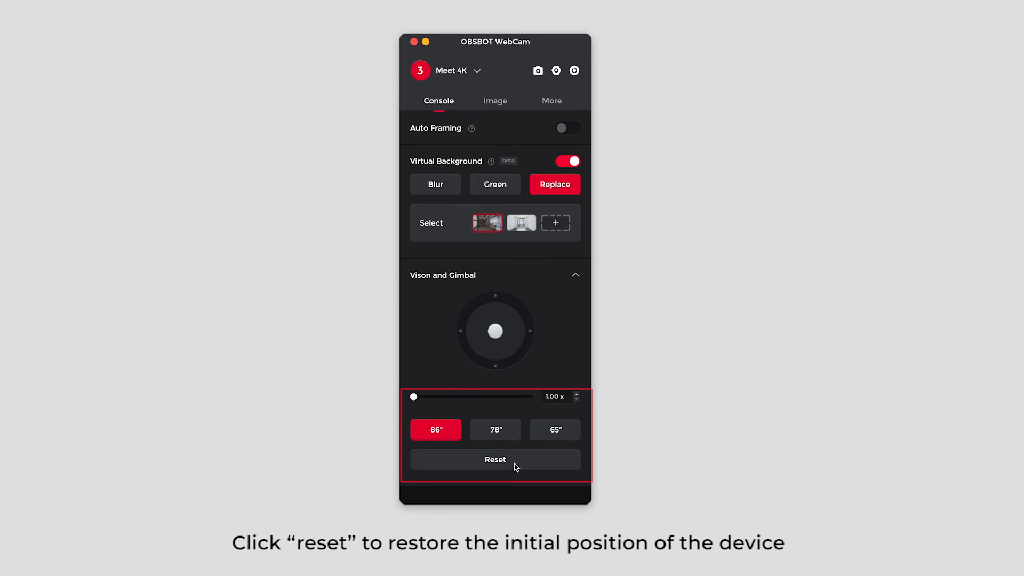
left_click(495, 101)
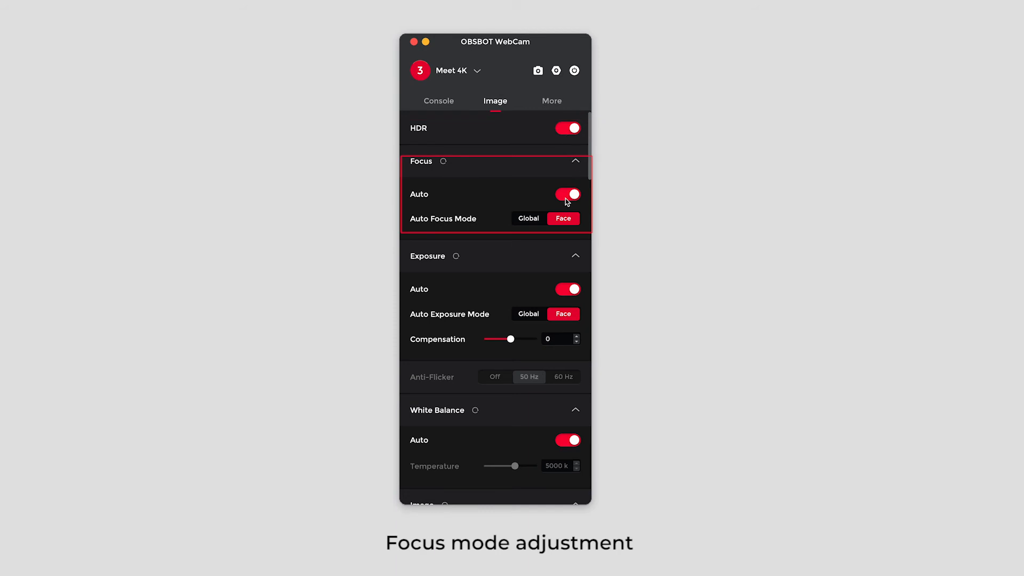
Set focus to manual at its farthest value and turn off auto exposure
left_click(567, 194)
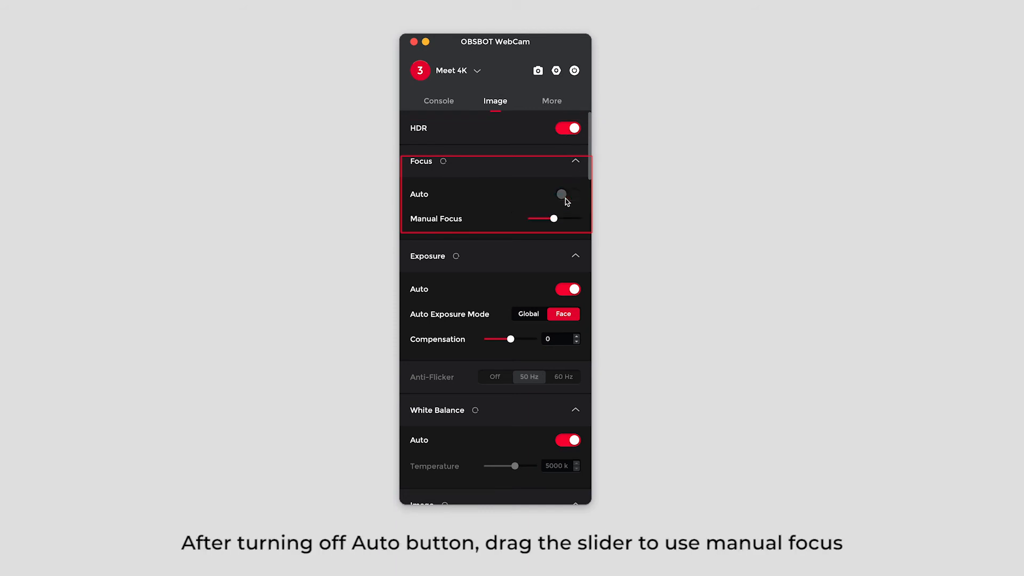
left_click_drag(554, 219, 576, 219)
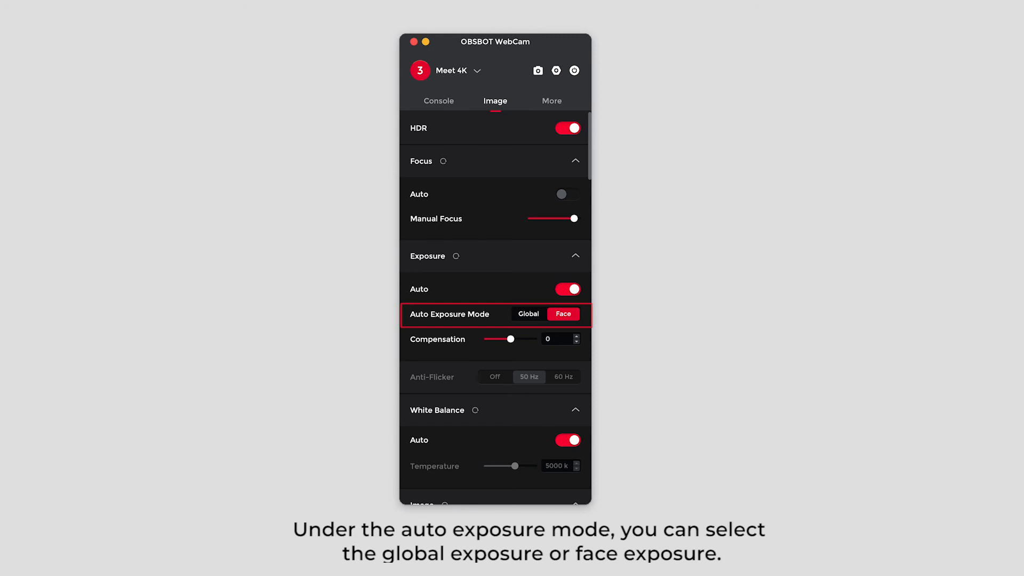
mouse_move(495, 339)
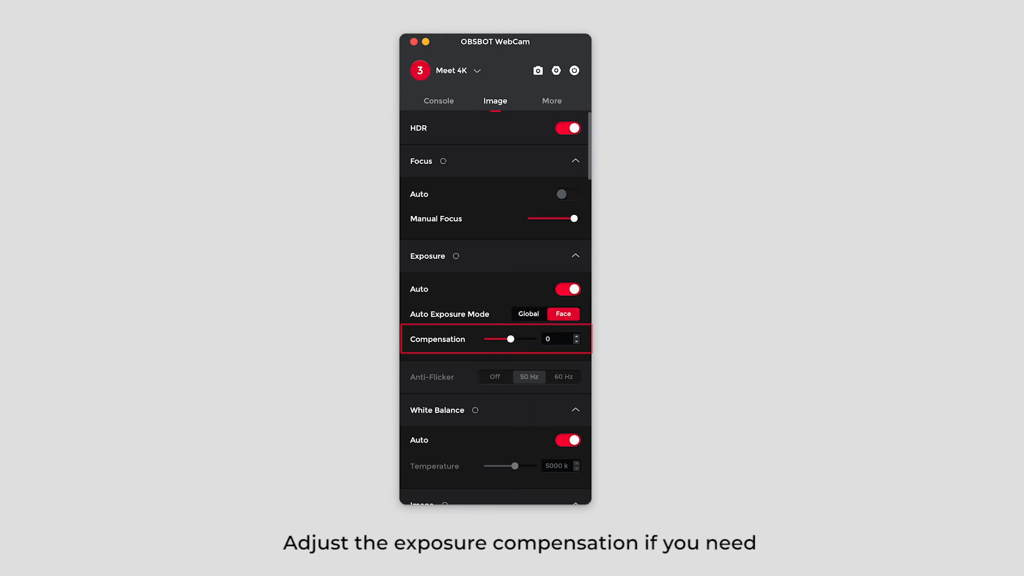
left_click(567, 289)
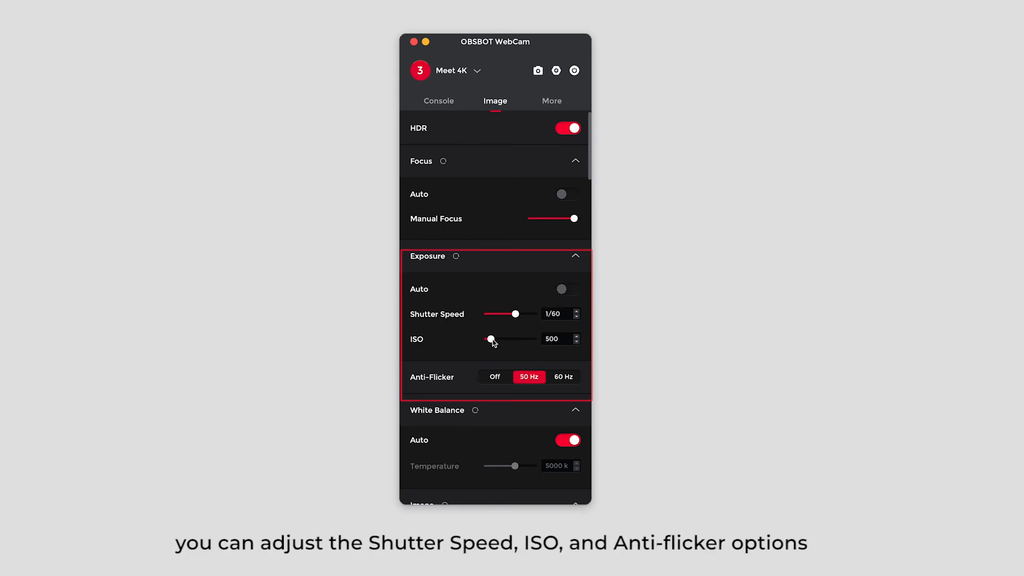
Choose 60 Hz anti-flicker and a manual white balance of 4200 K
left_click(564, 378)
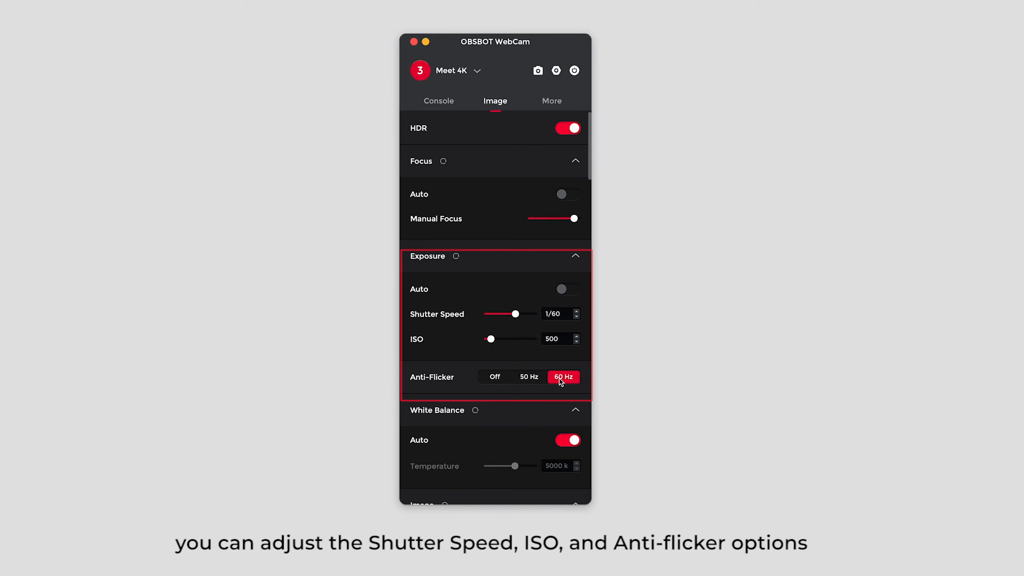
left_click(567, 439)
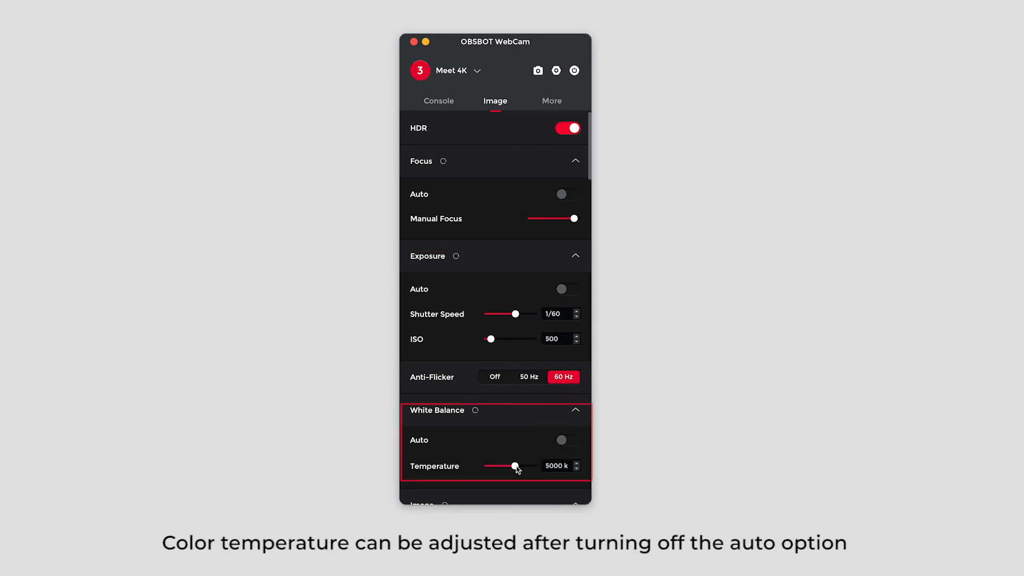
left_click_drag(514, 466, 505, 466)
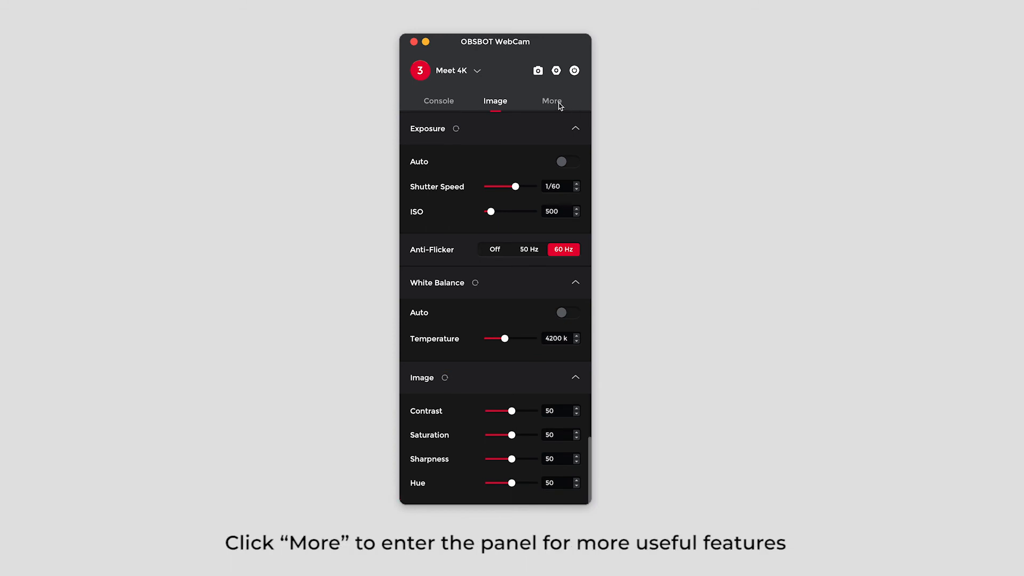
Show the More panel with auto sleep, noise reduction, sleep microphone and firmware 4.0.4.1
left_click(552, 100)
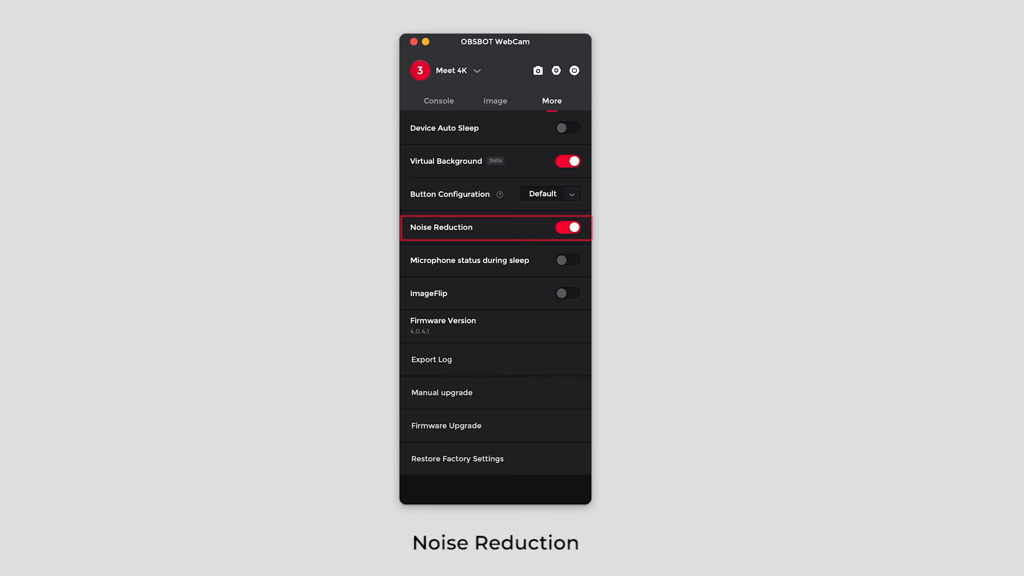
mouse_move(495, 260)
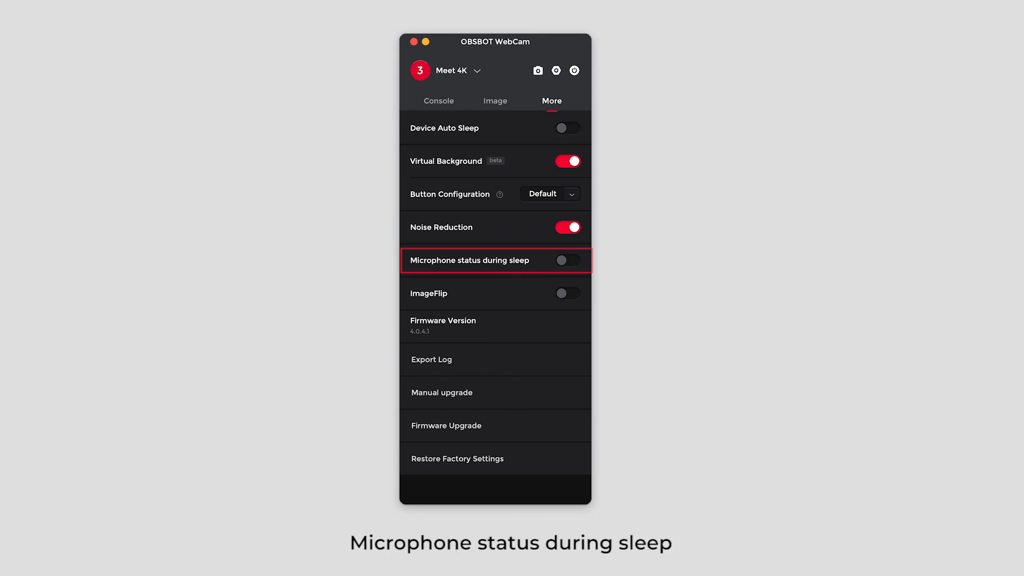